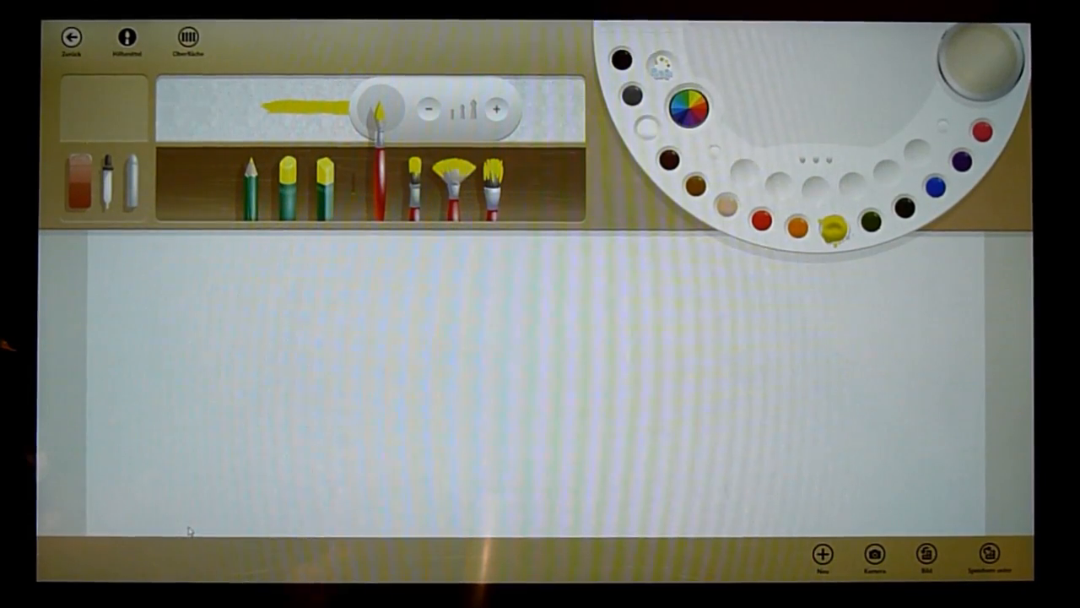
# Step: Pick the yellow paint with the round paintbrush and dab it onto the blank canvas
pyautogui.click(461, 319)
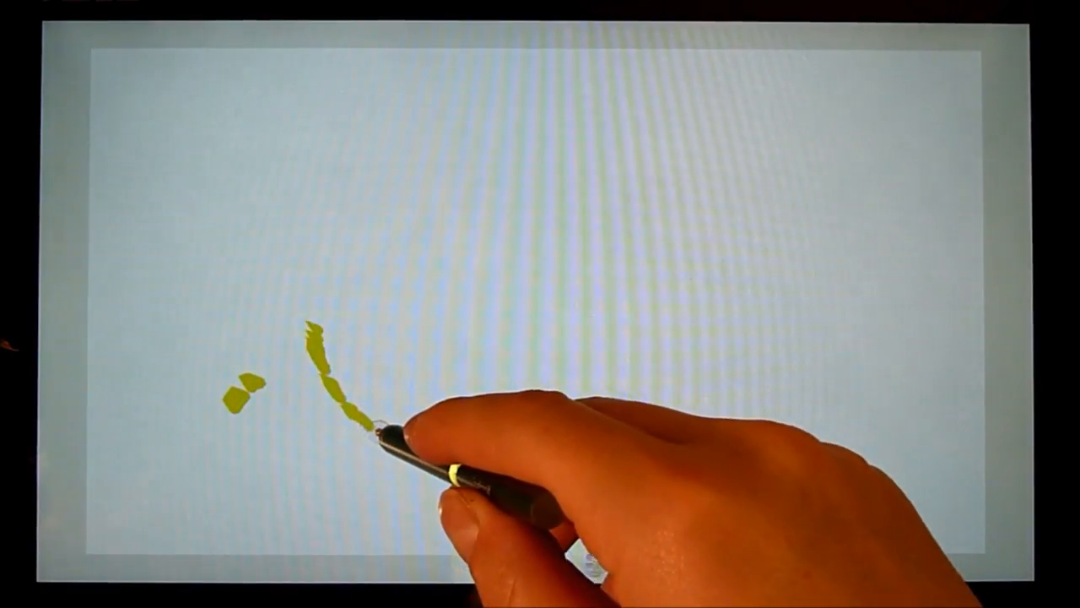
# Step: Extend the broken yellow stroke into a U-shaped curve rising to the right
pyautogui.moveTo(363, 405); pyautogui.dragTo(590, 355)
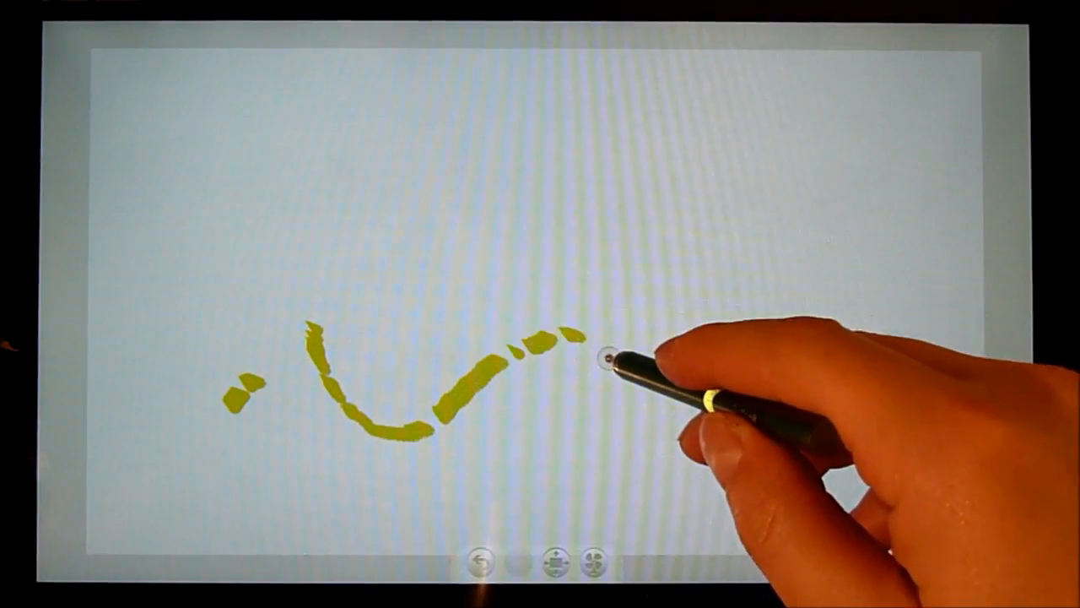